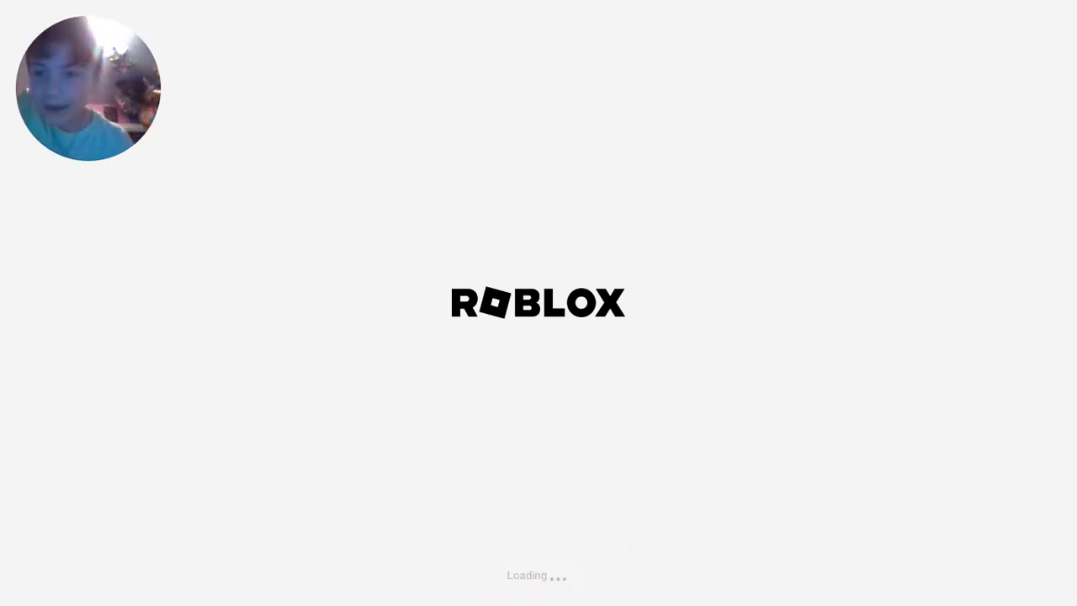
{"action": "mouse_move", "coordinate": [86, 138]}
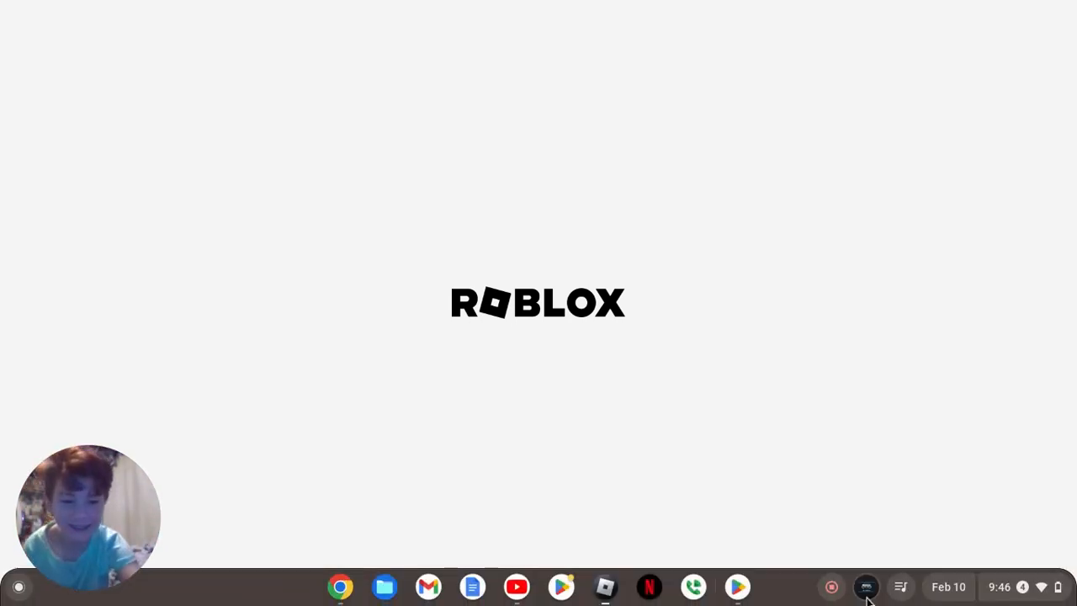
{"action": "mouse_move", "coordinate": [831, 586]}
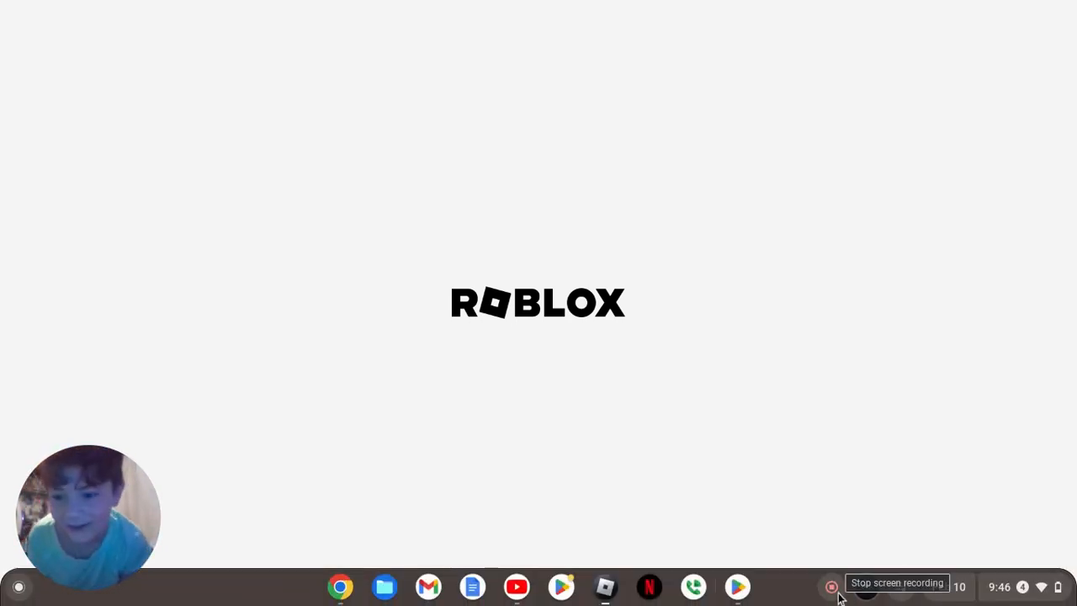